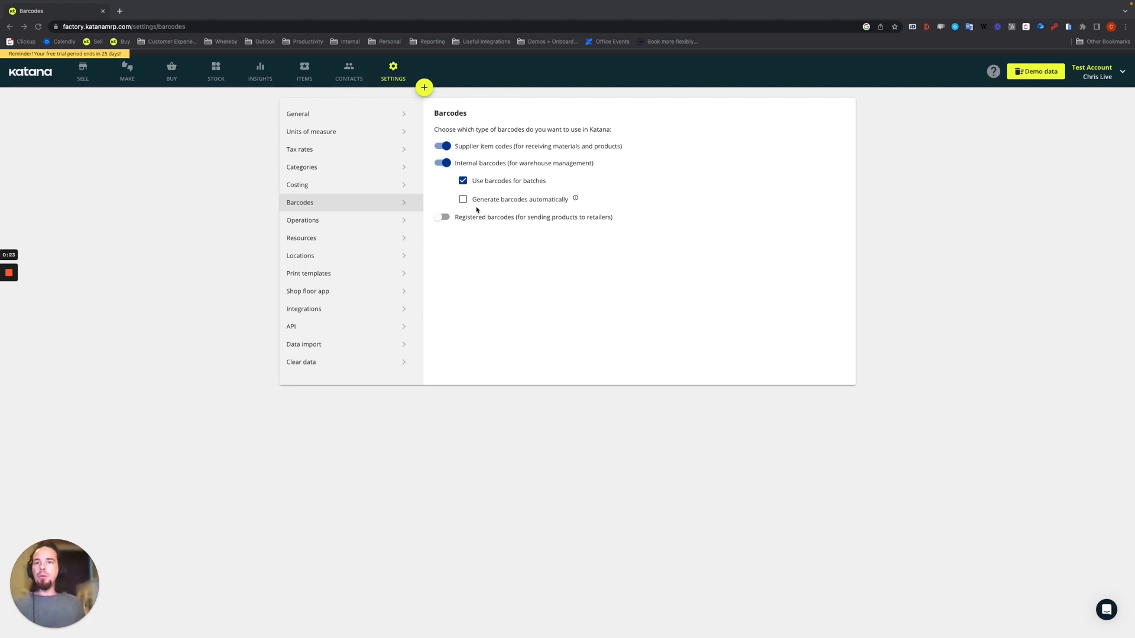
mouse_move(557, 208)
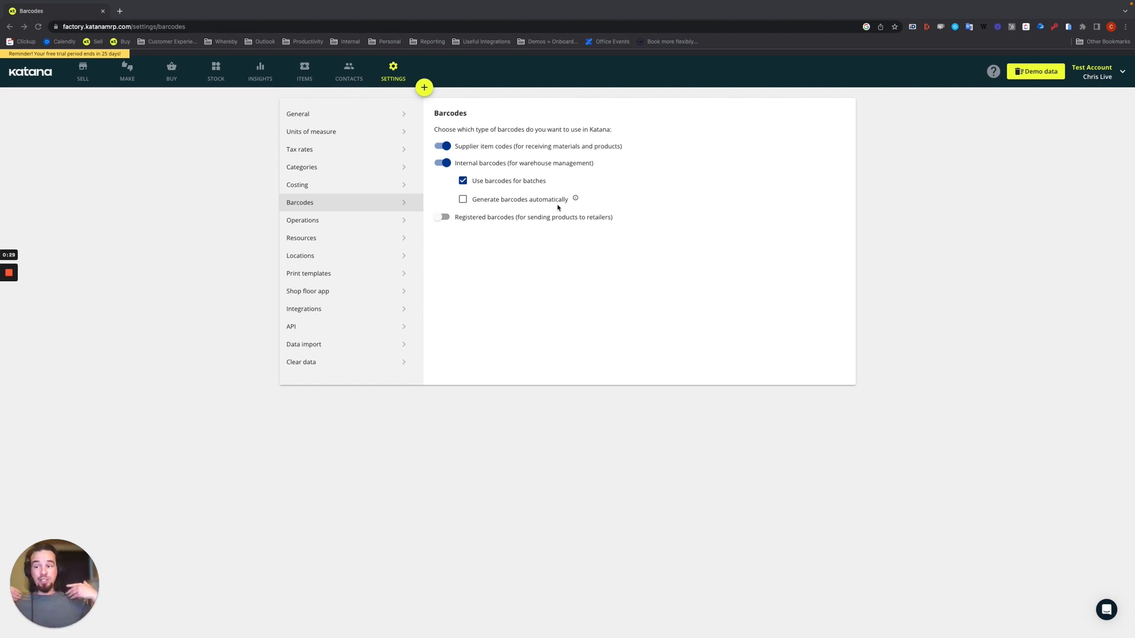
Step: Tick 'Generate barcodes automatically' to bring up the automatic barcode generation confirmation
left_click(462, 199)
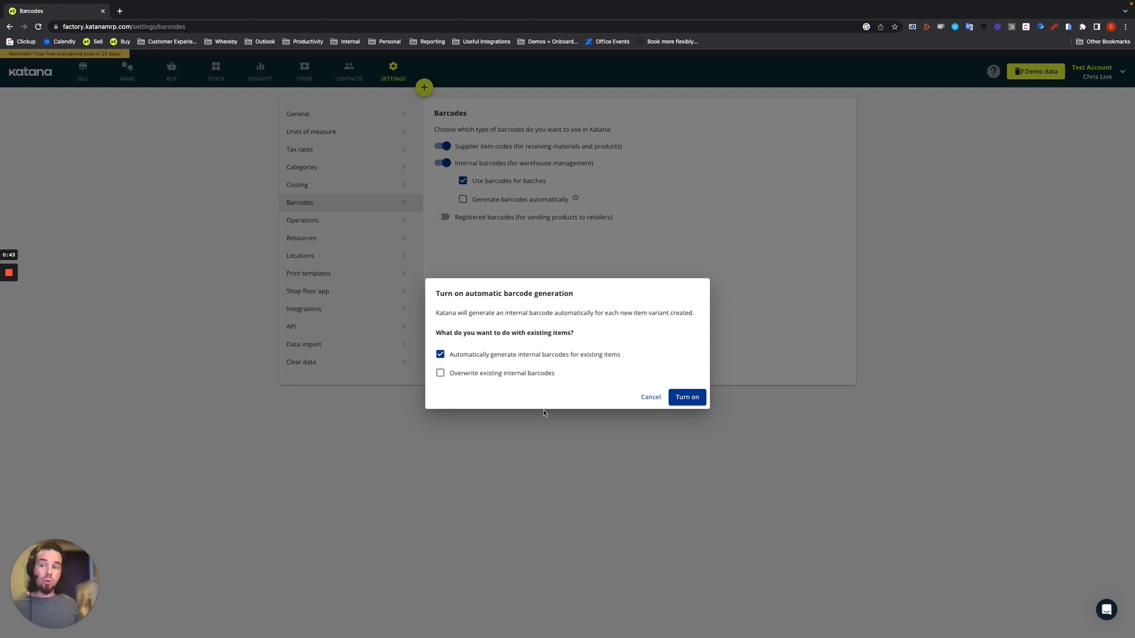
mouse_move(433, 370)
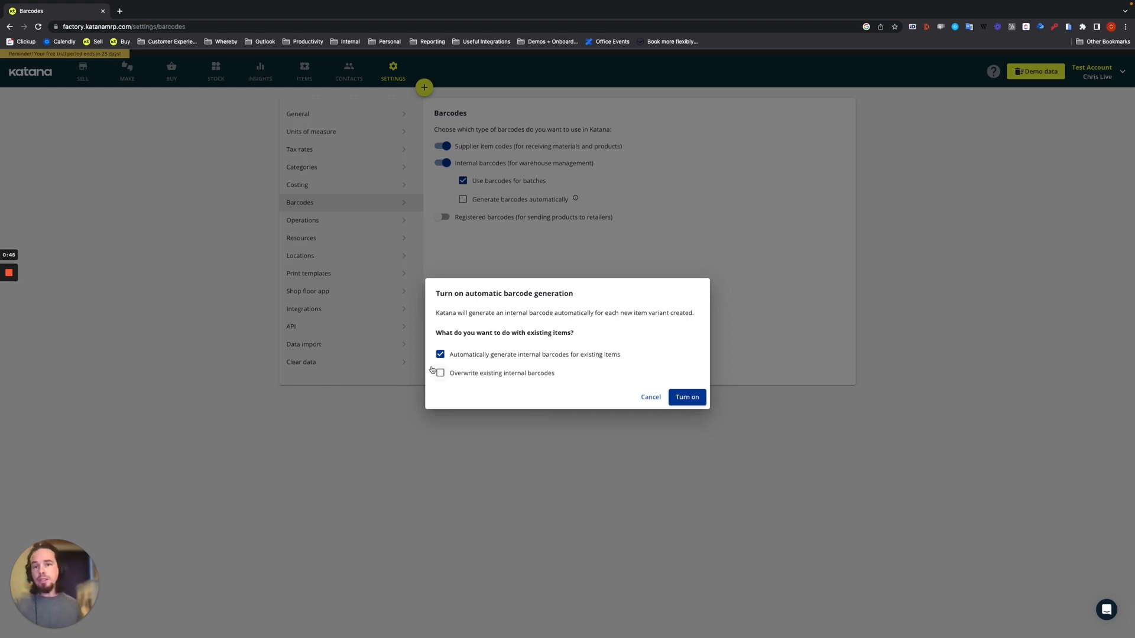
mouse_move(502, 392)
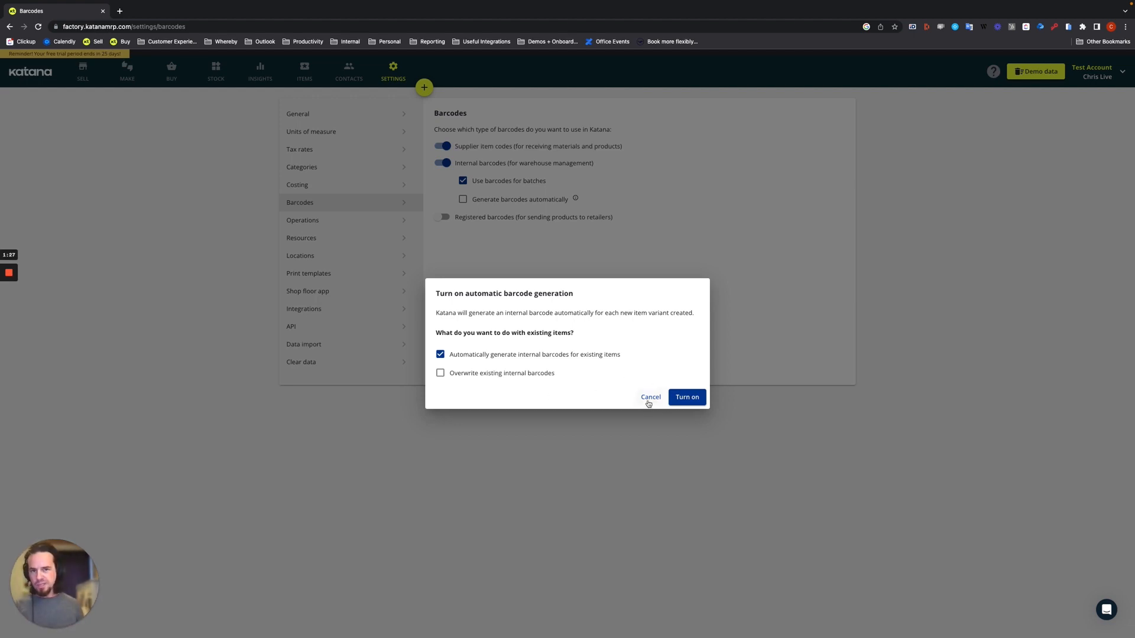
Step: Cancel automatic barcode generation and enable registered barcodes for sending products to retailers
left_click(649, 397)
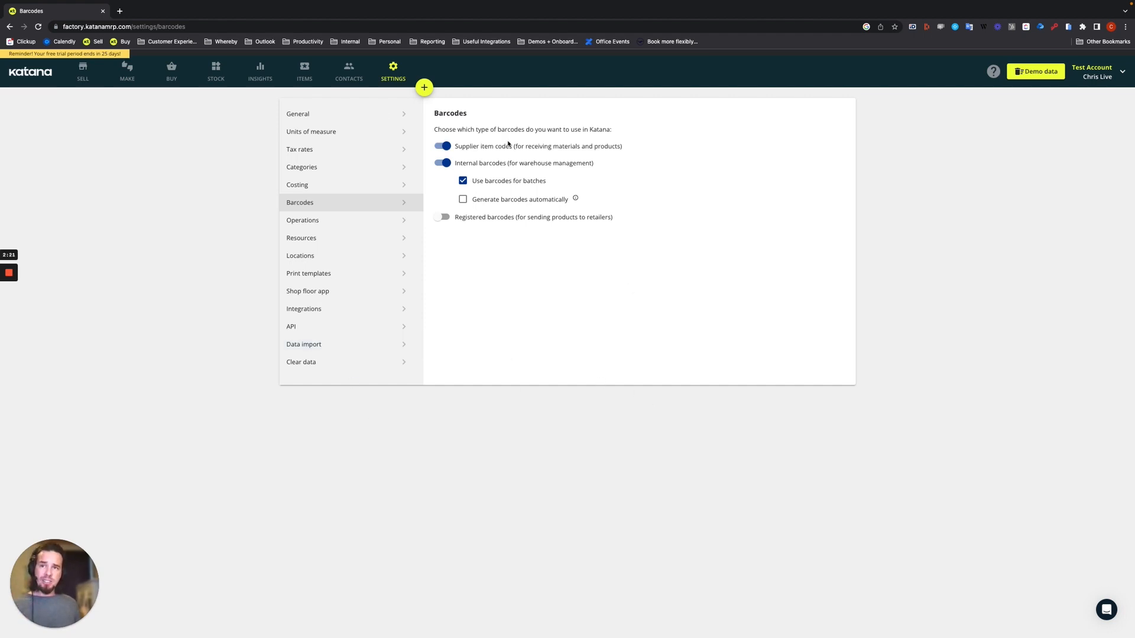
mouse_move(610, 348)
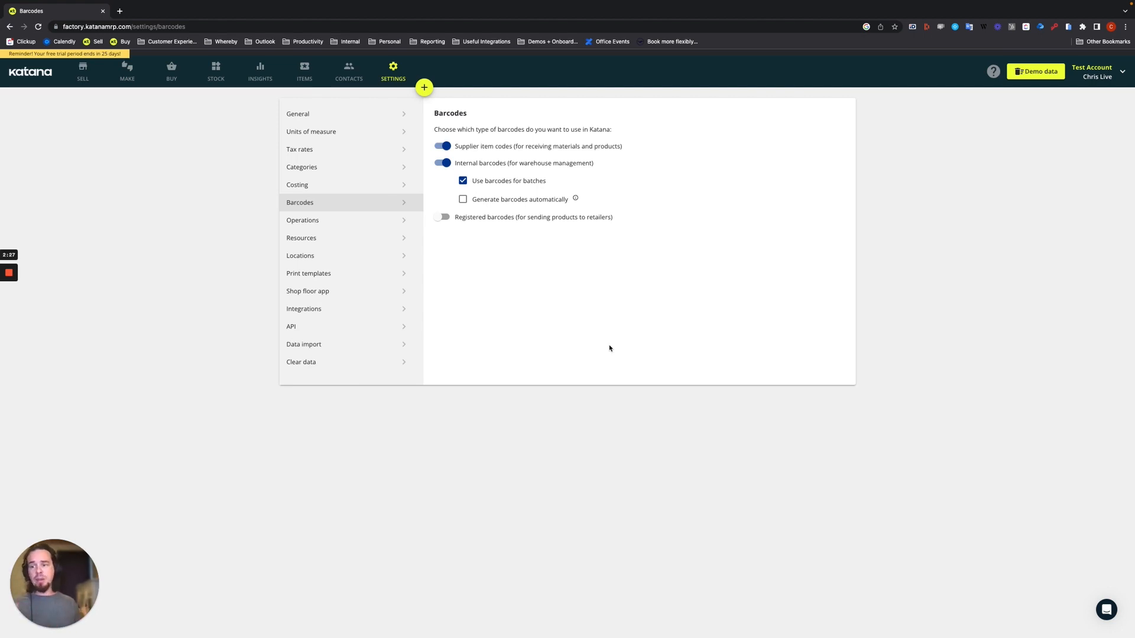
mouse_move(456, 140)
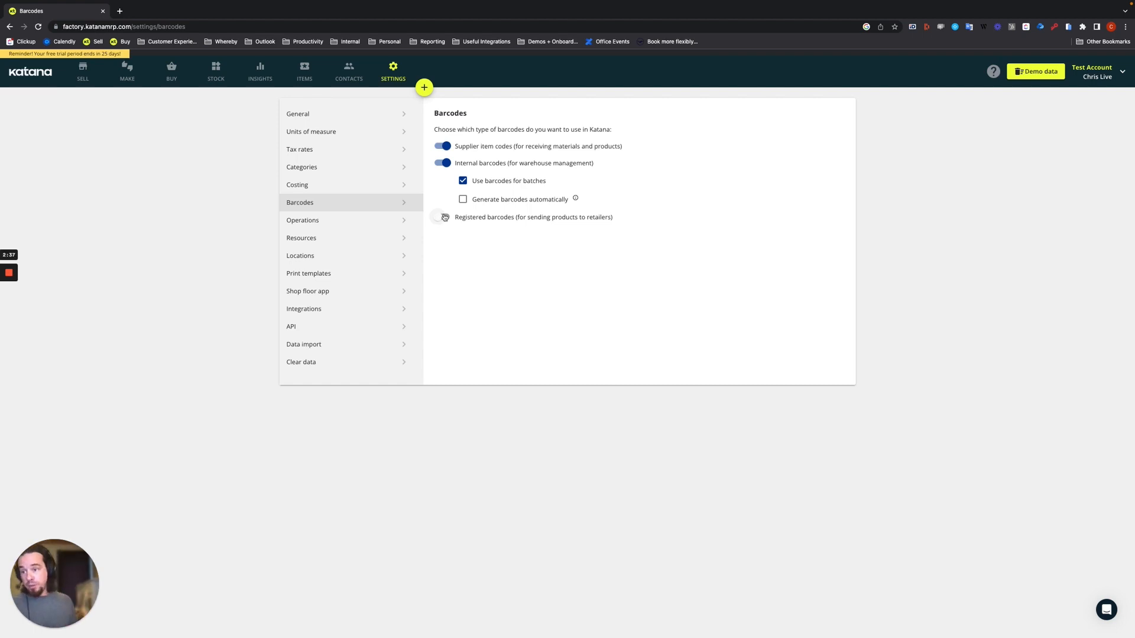
left_click(444, 218)
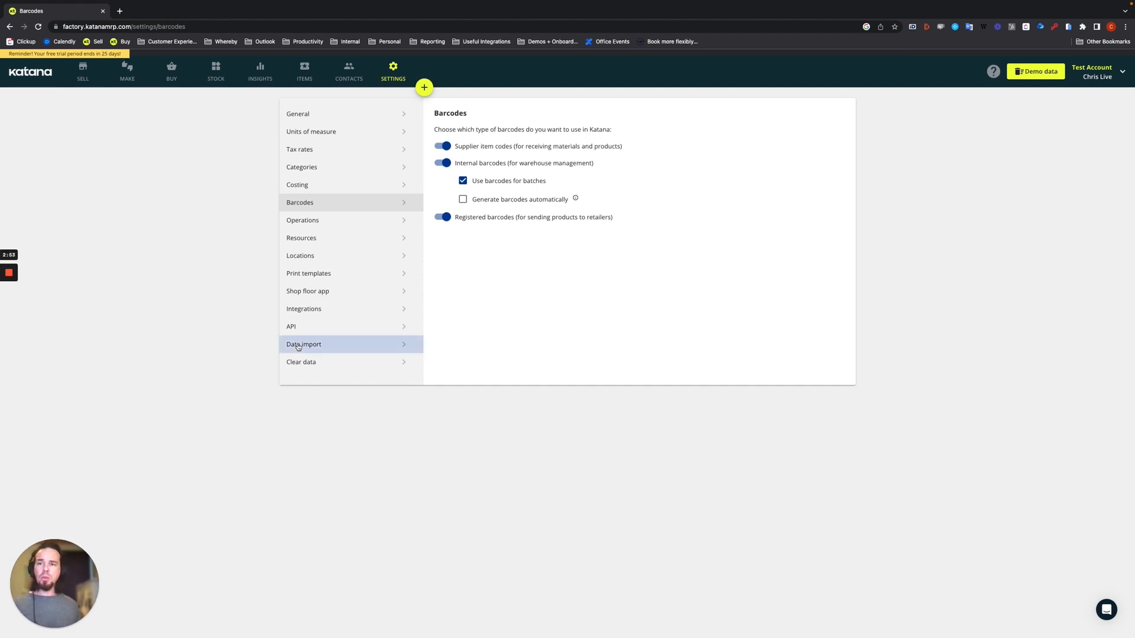
left_click(304, 344)
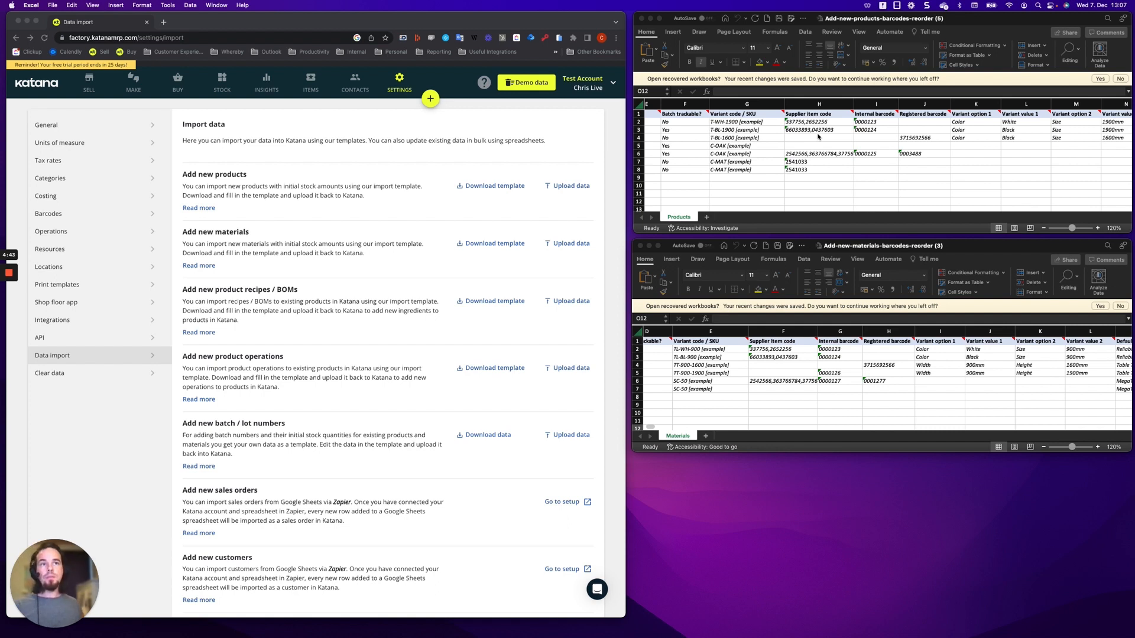
mouse_move(873, 140)
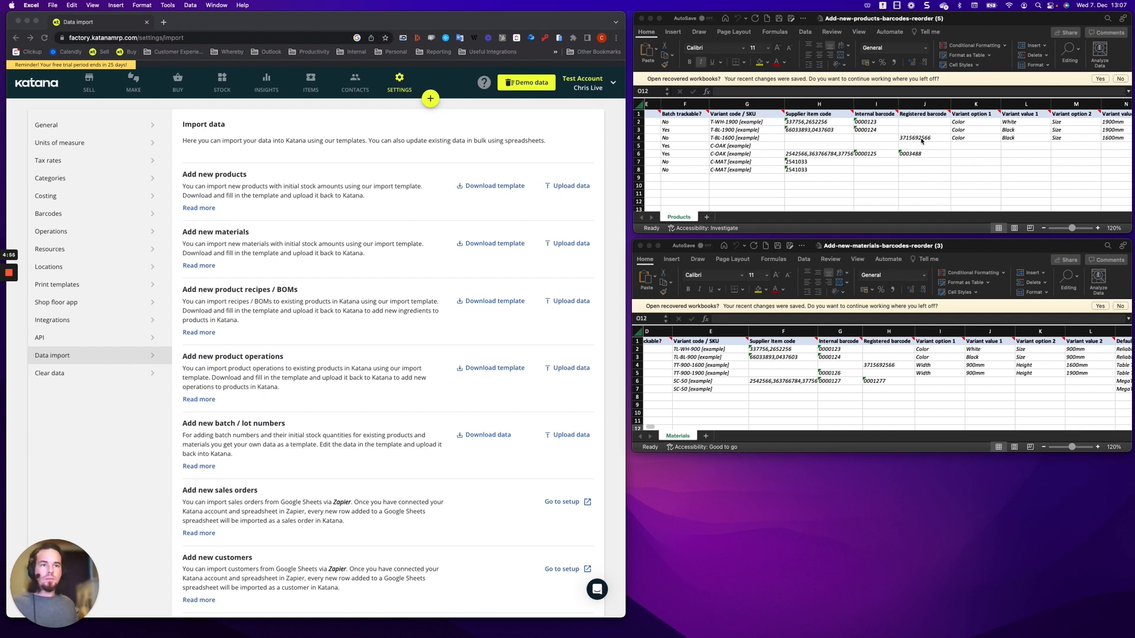
mouse_move(969, 125)
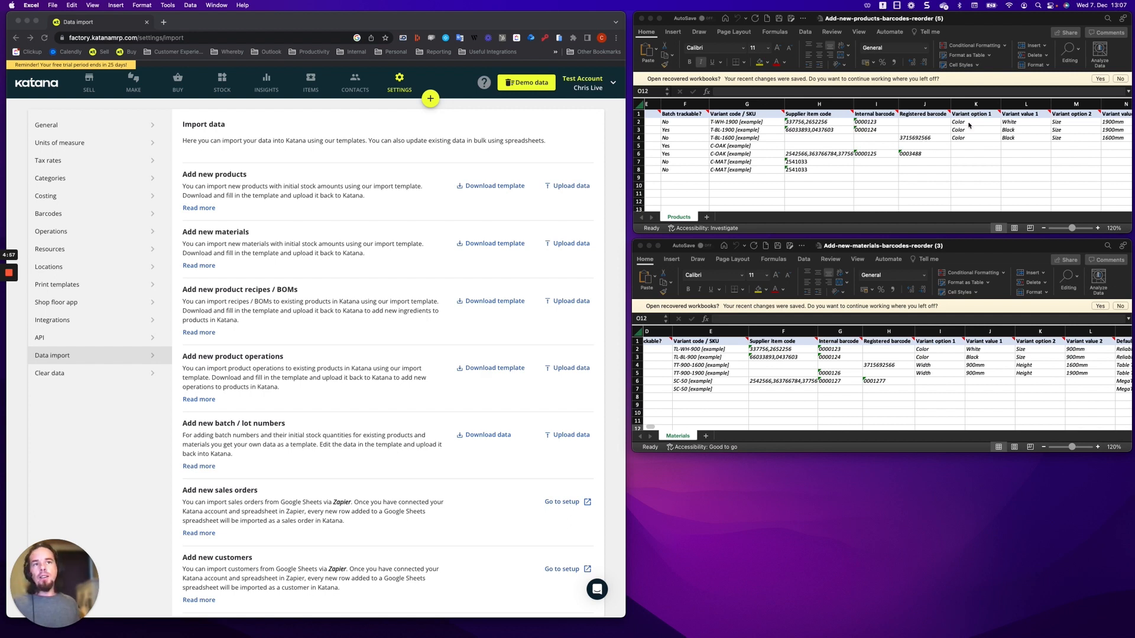
mouse_move(836, 167)
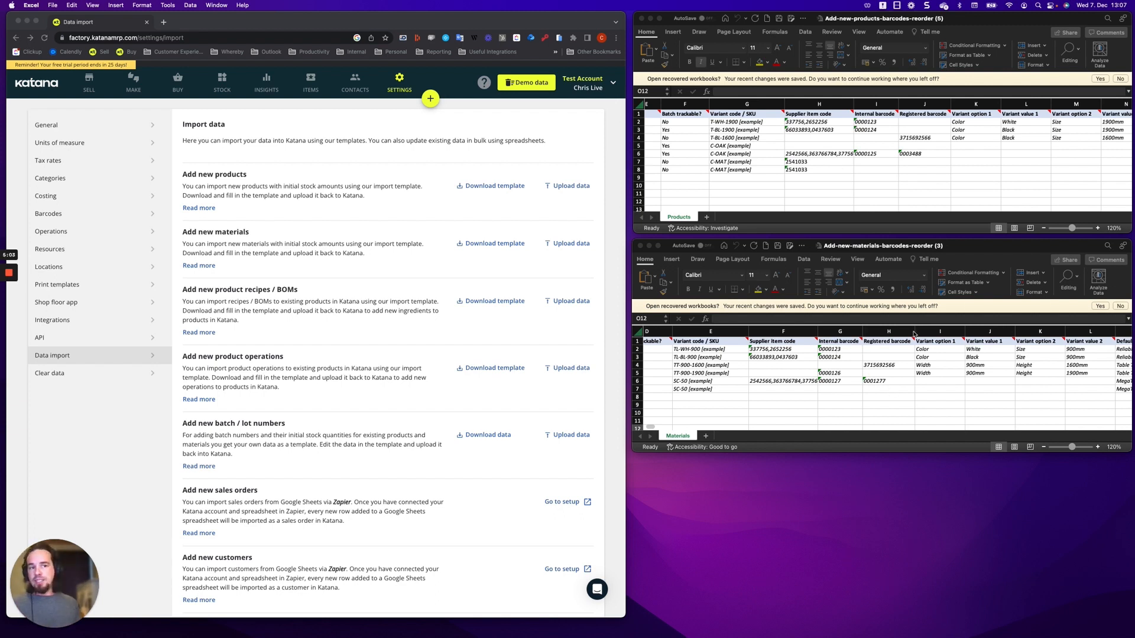
mouse_move(862, 350)
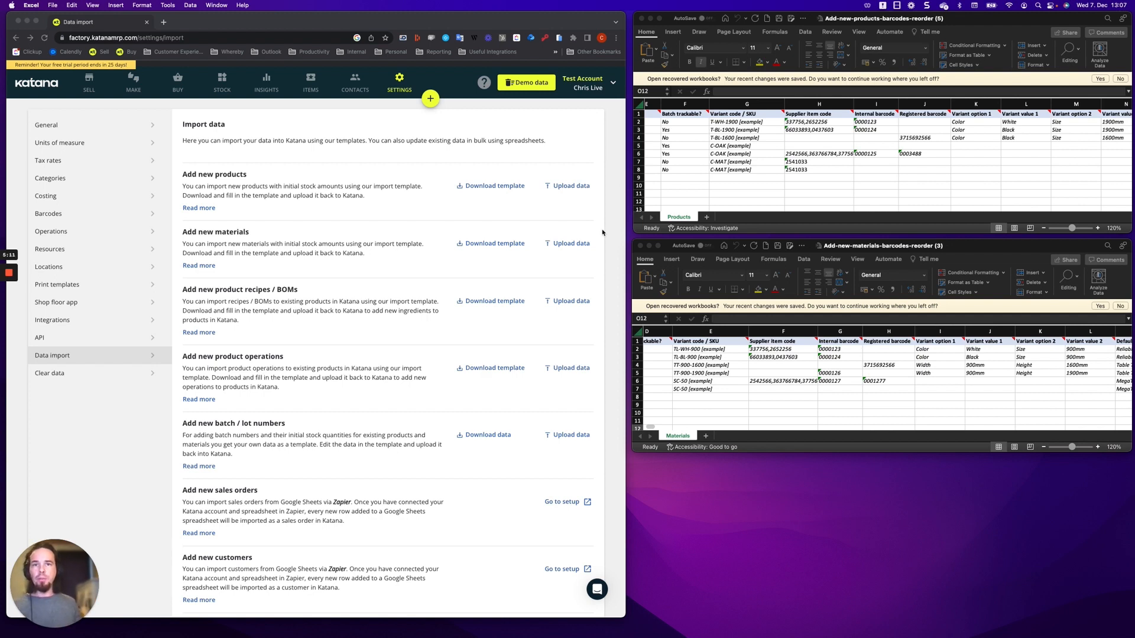
mouse_move(1016, 250)
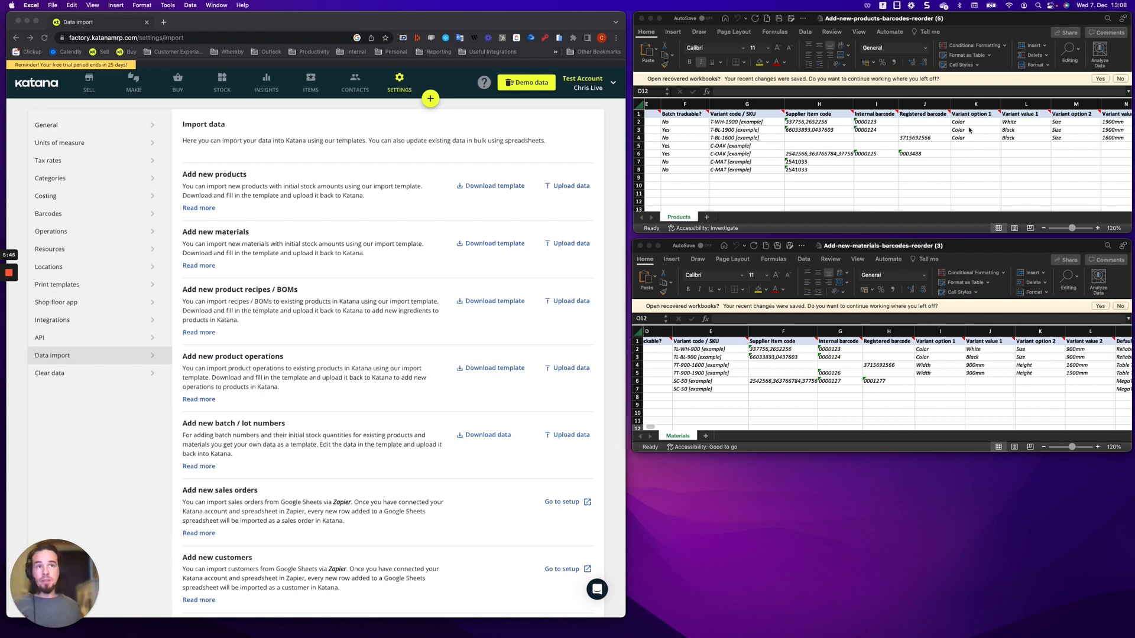
mouse_move(874, 142)
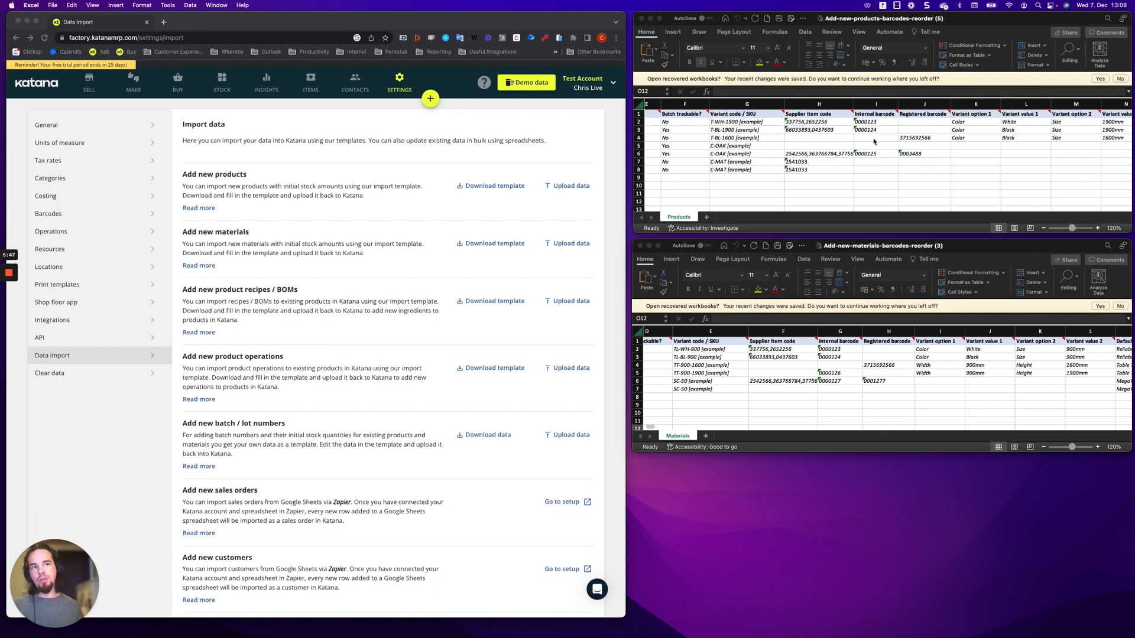
Step: Bring the Katana Data import browser window to the front over the Excel workbooks
left_click(875, 137)
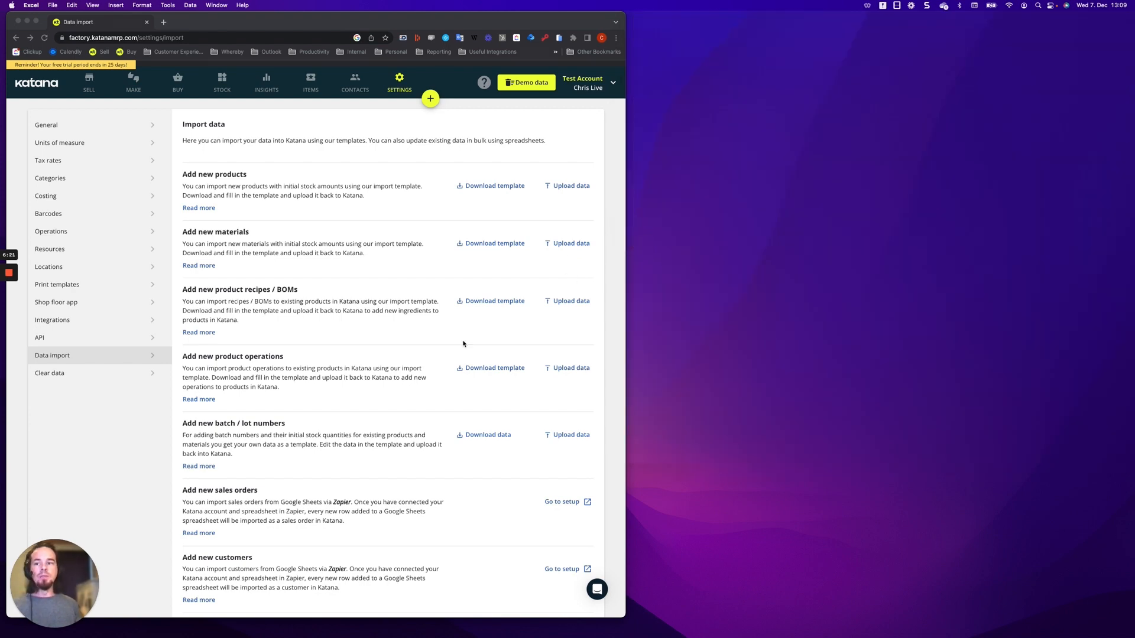
Step: Scroll the Data import page down to the update existing products and materials options
scroll("down", 3)
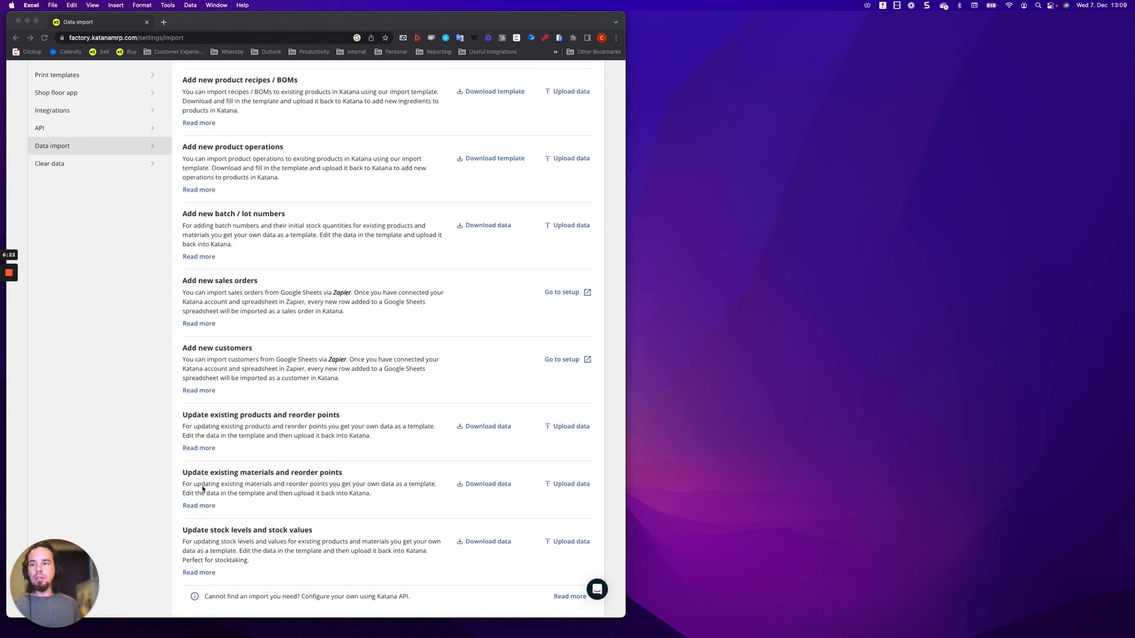
mouse_move(228, 450)
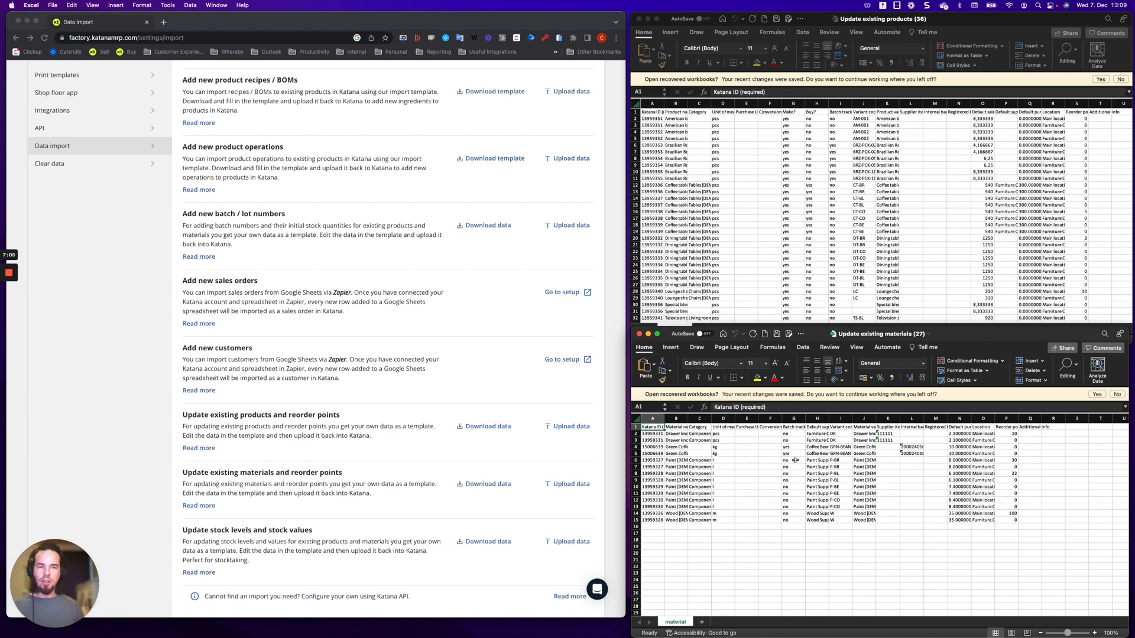
Step: Select the Registered barcode column header in the Update existing products workbook
left_click(910, 447)
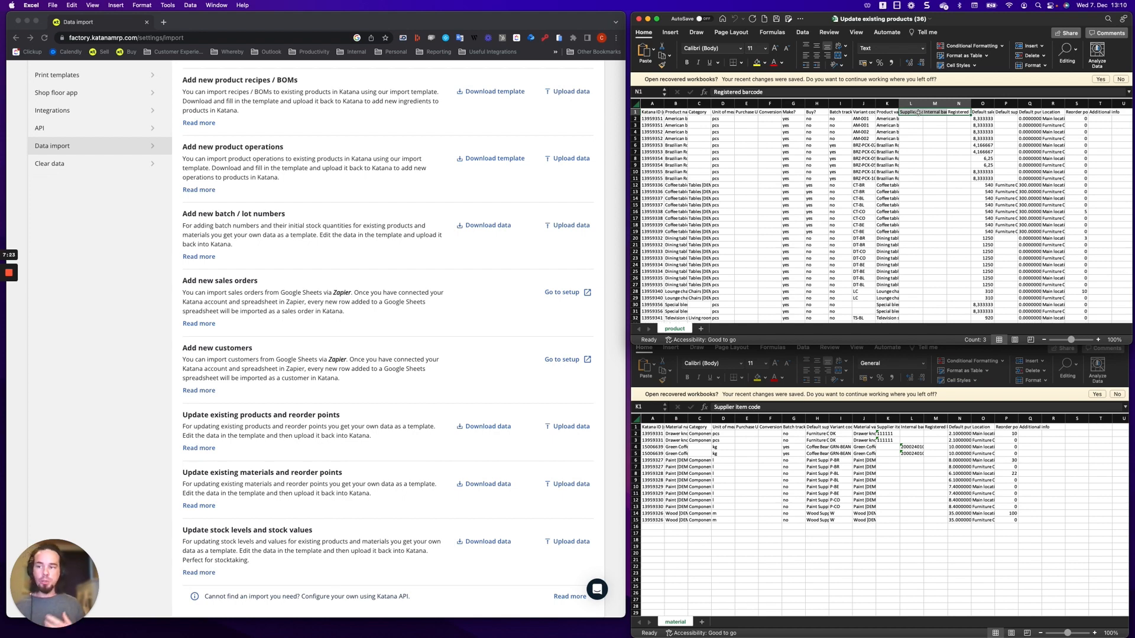
mouse_move(915, 113)
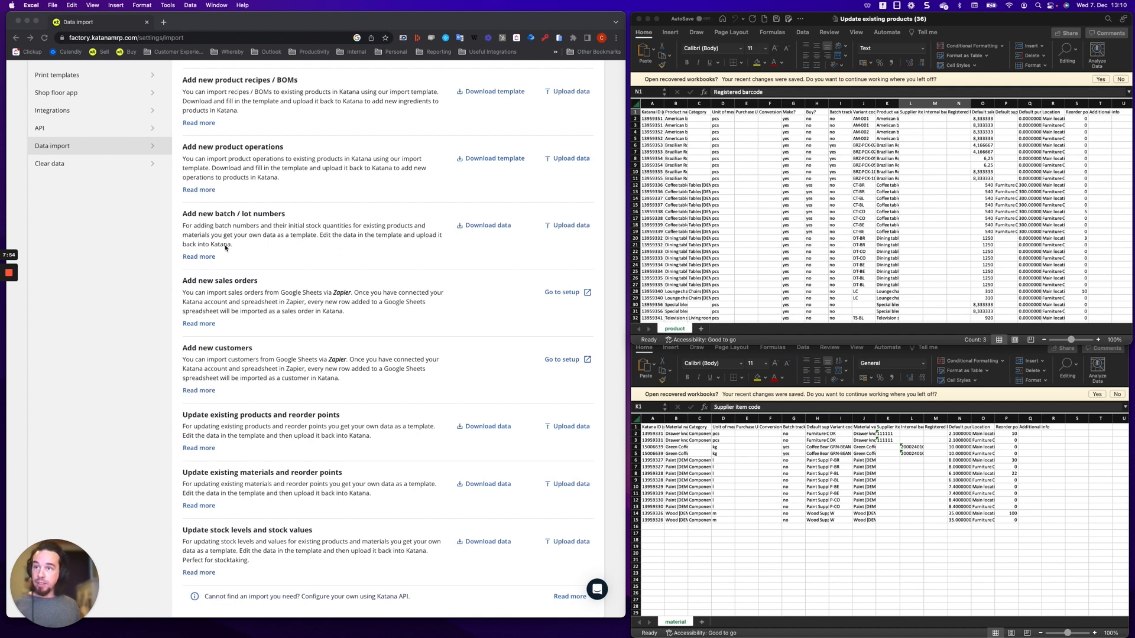
mouse_move(323, 243)
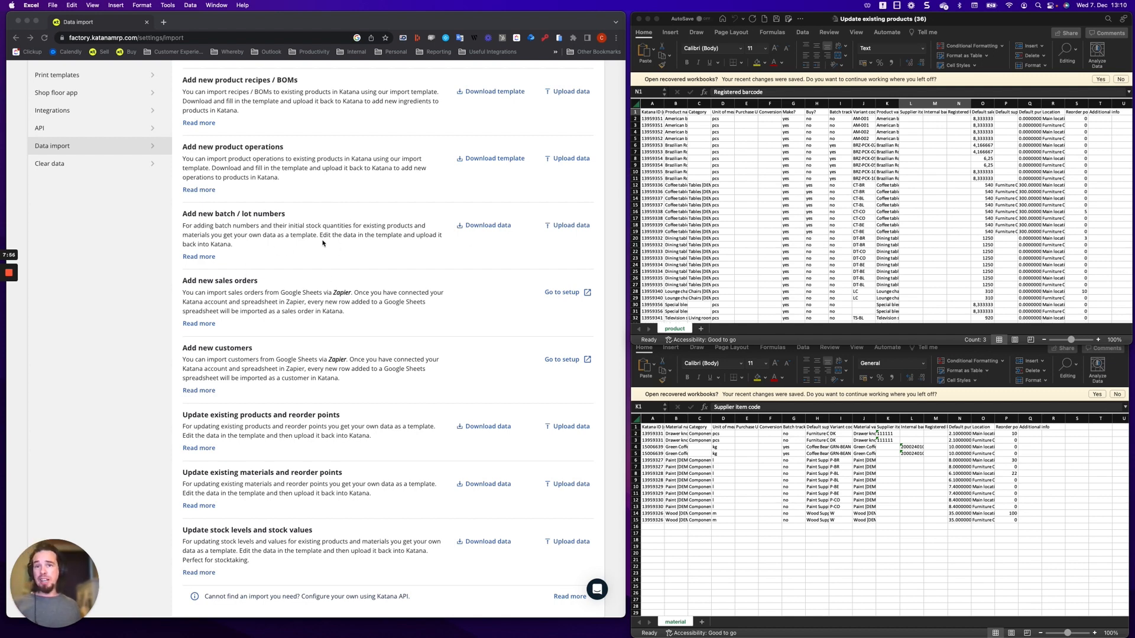
mouse_move(497, 230)
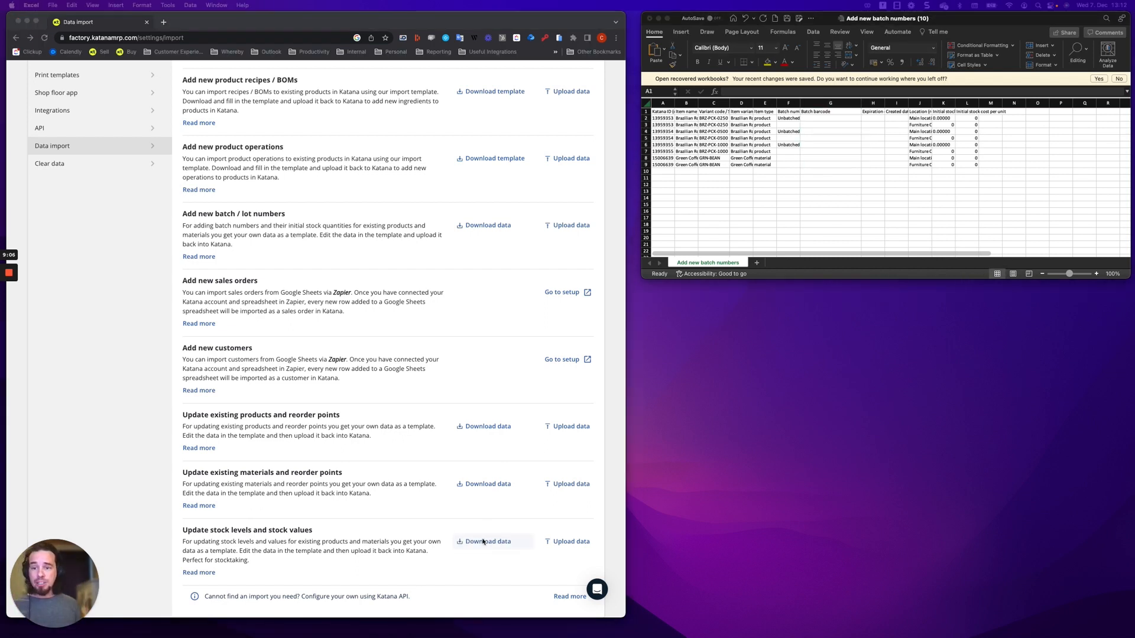
Step: Download the Update stock levels template, inspect its Batch-001 barcode cells, and return to Katana
left_click(487, 541)
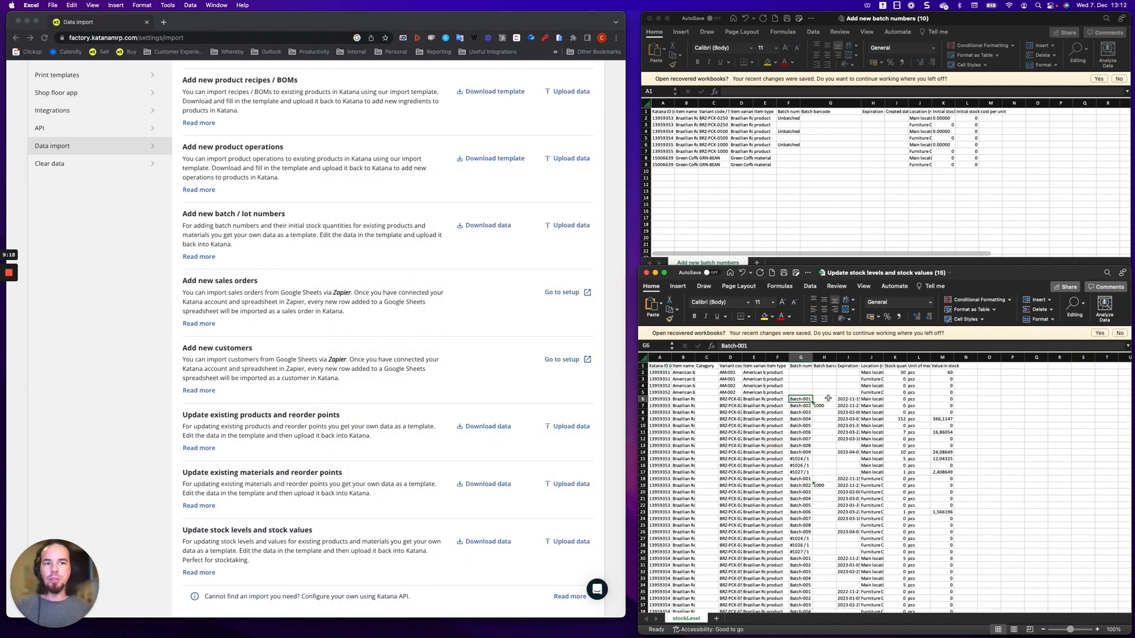
left_click(824, 398)
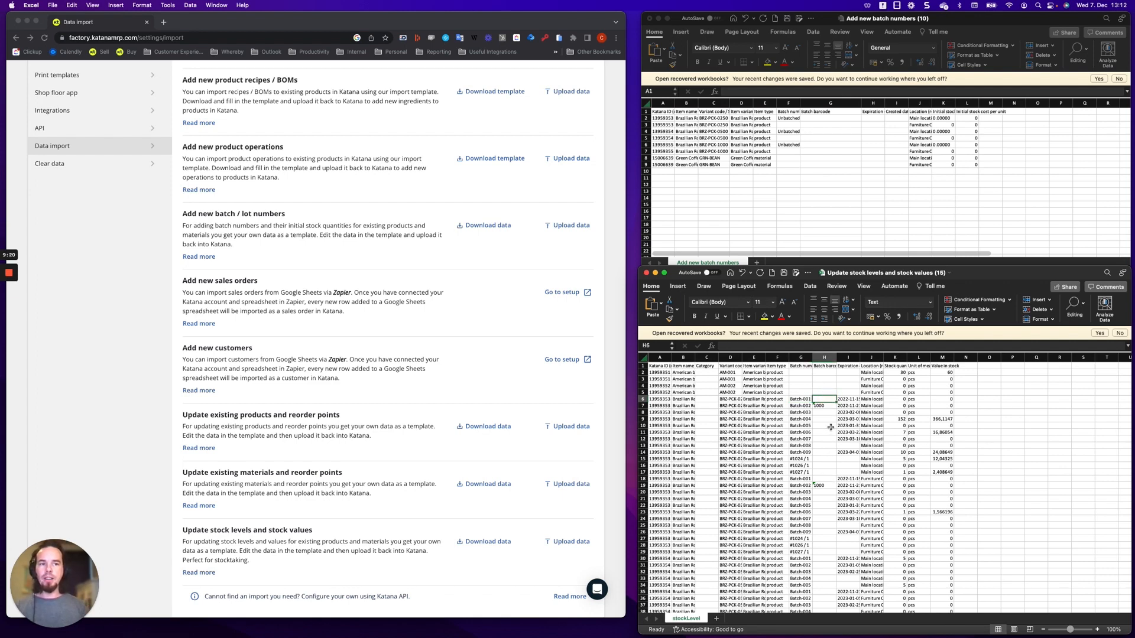
left_click(823, 419)
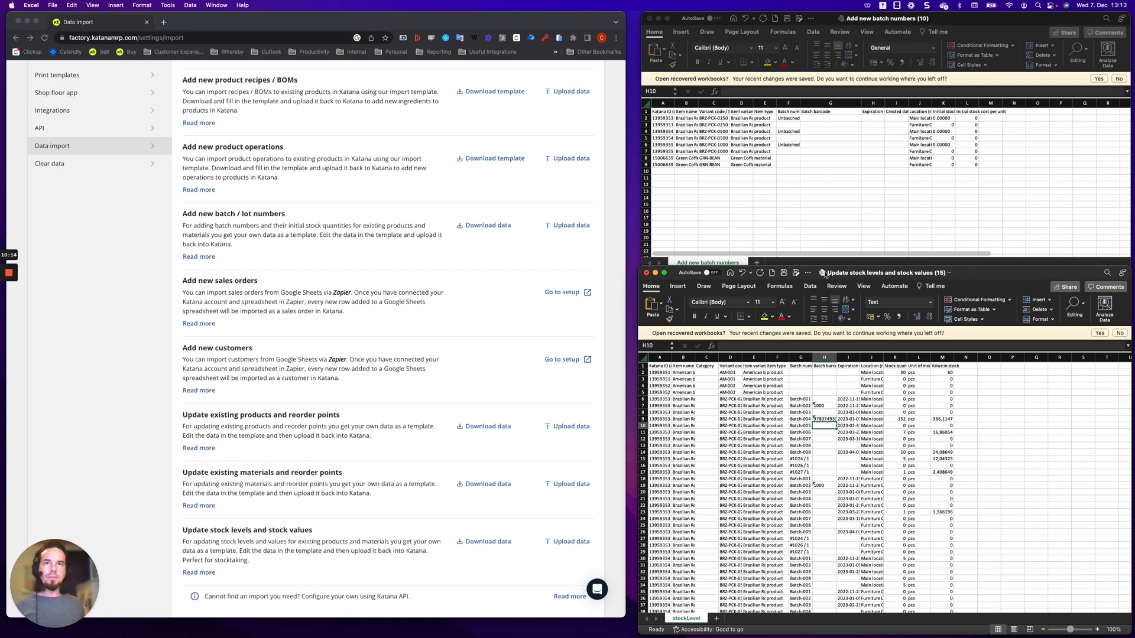
left_click(649, 18)
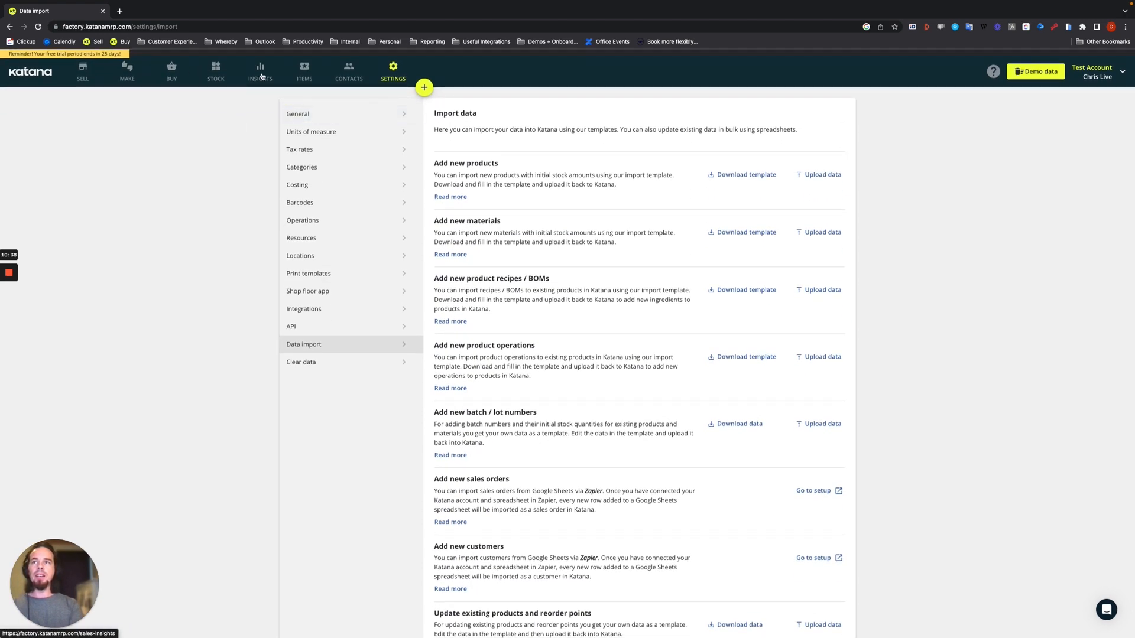
Step: From Items, view American blend's 1kg registered and internal barcode fields without changes
left_click(303, 72)
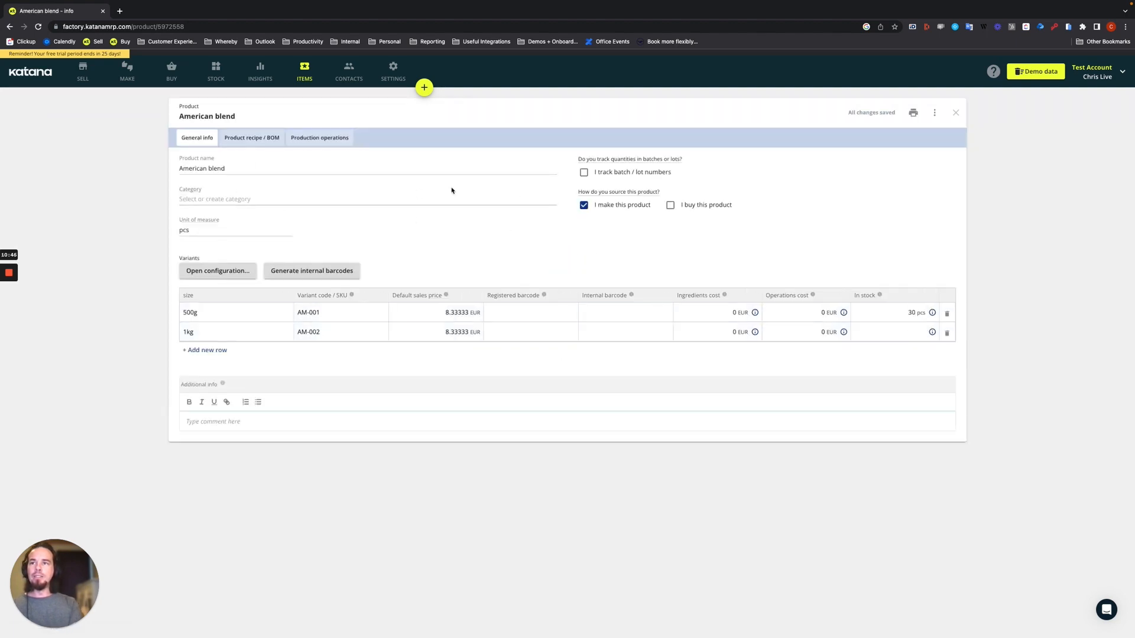
left_click(529, 332)
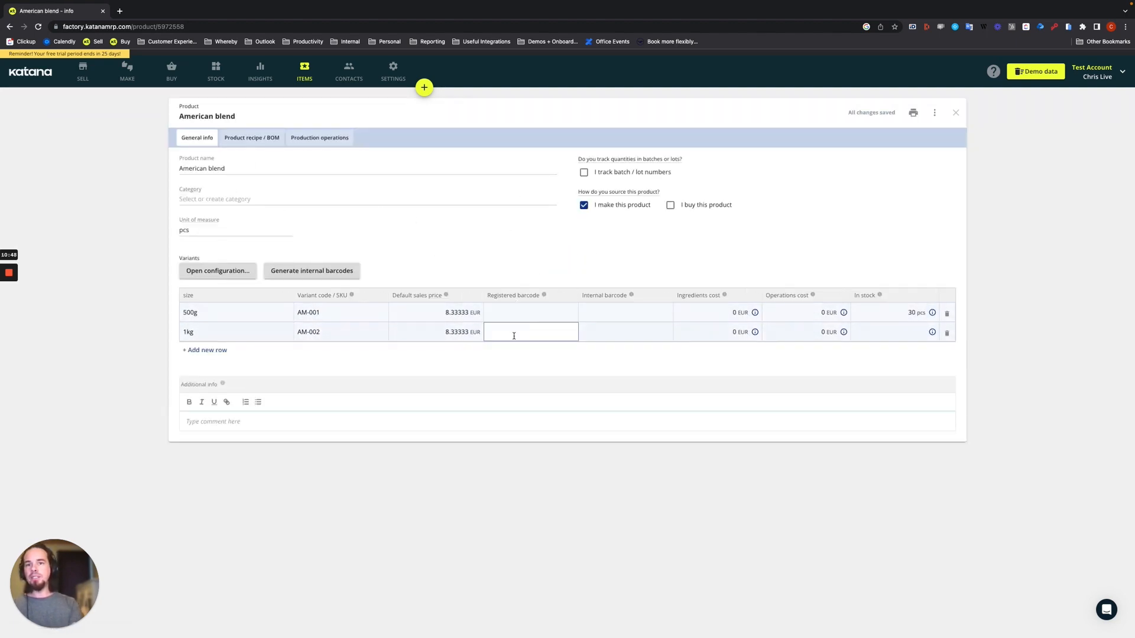
left_click(531, 312)
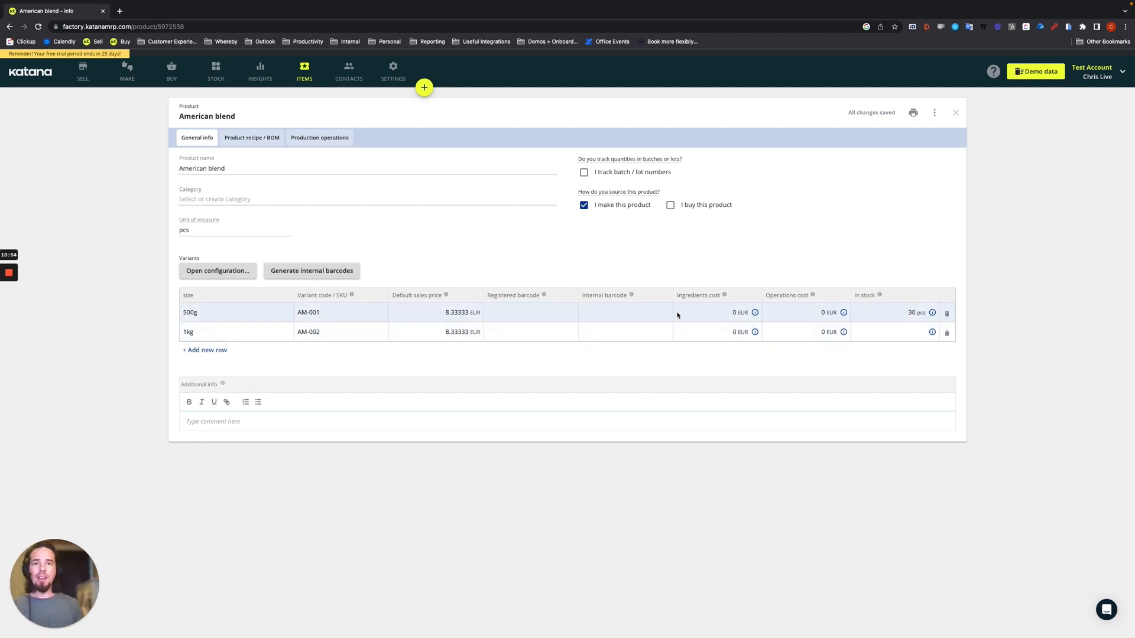
left_click(625, 312)
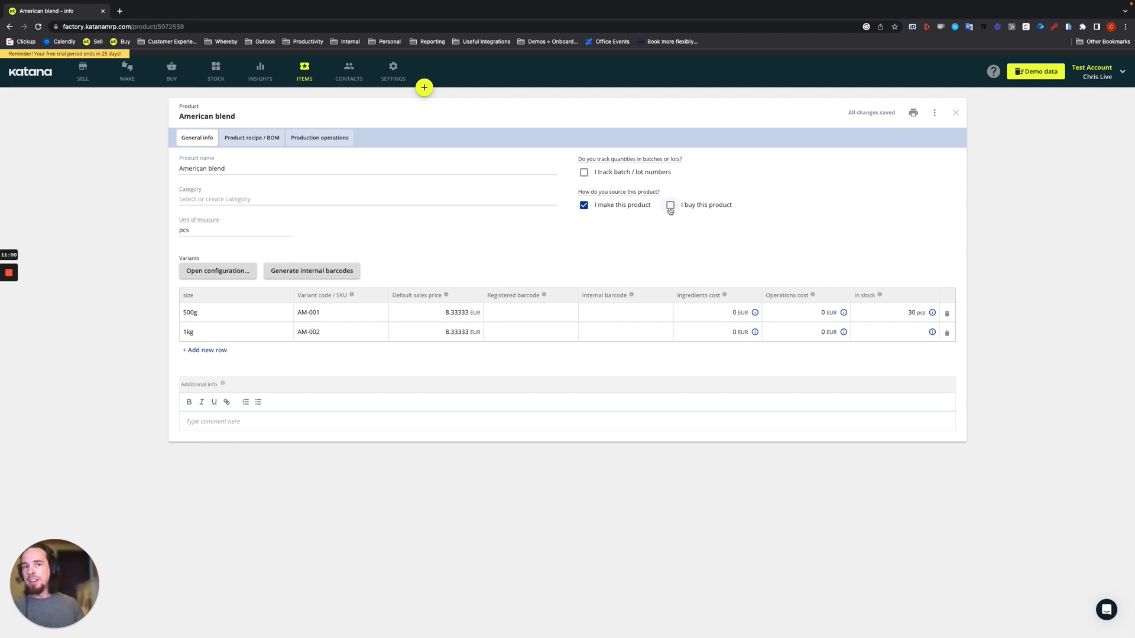
left_click(669, 205)
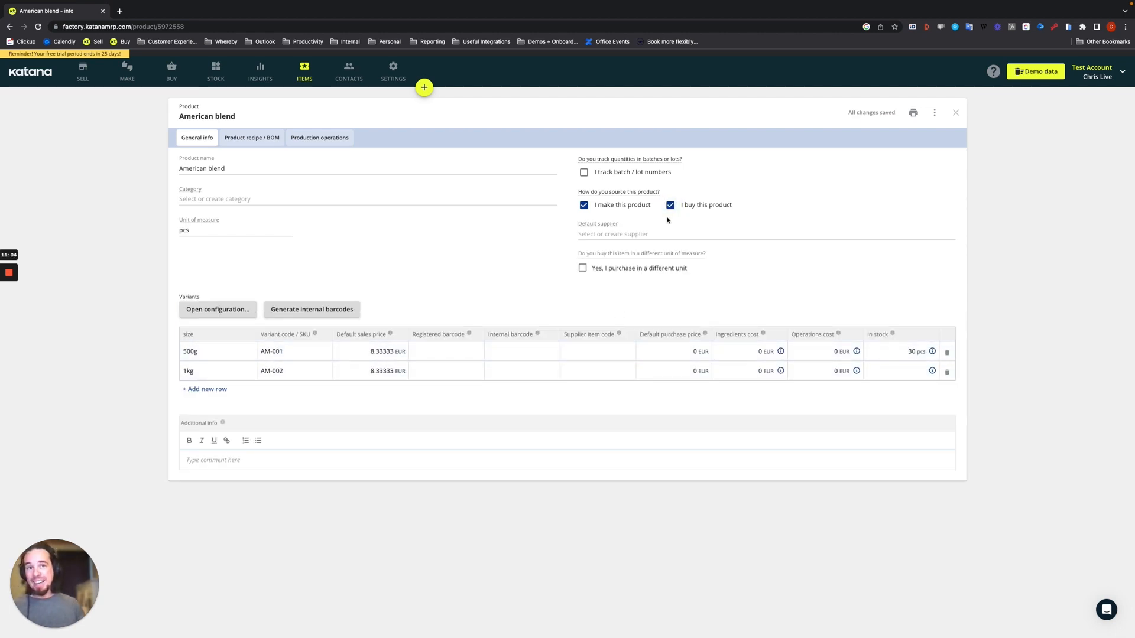
left_click(669, 204)
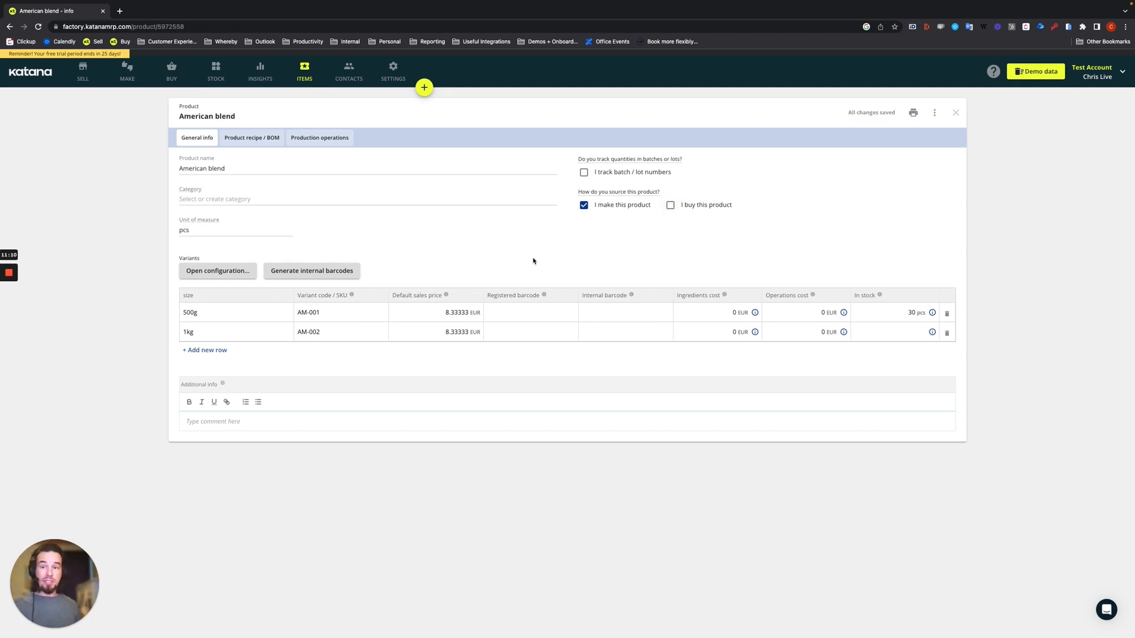
left_click(624, 312)
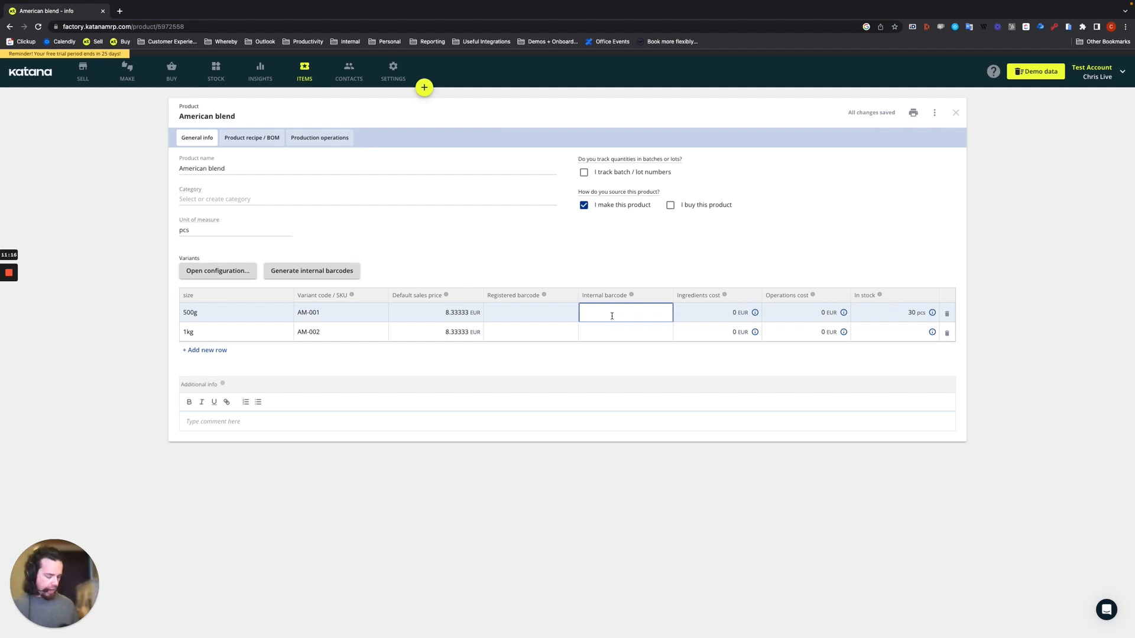
type("7310050001524")
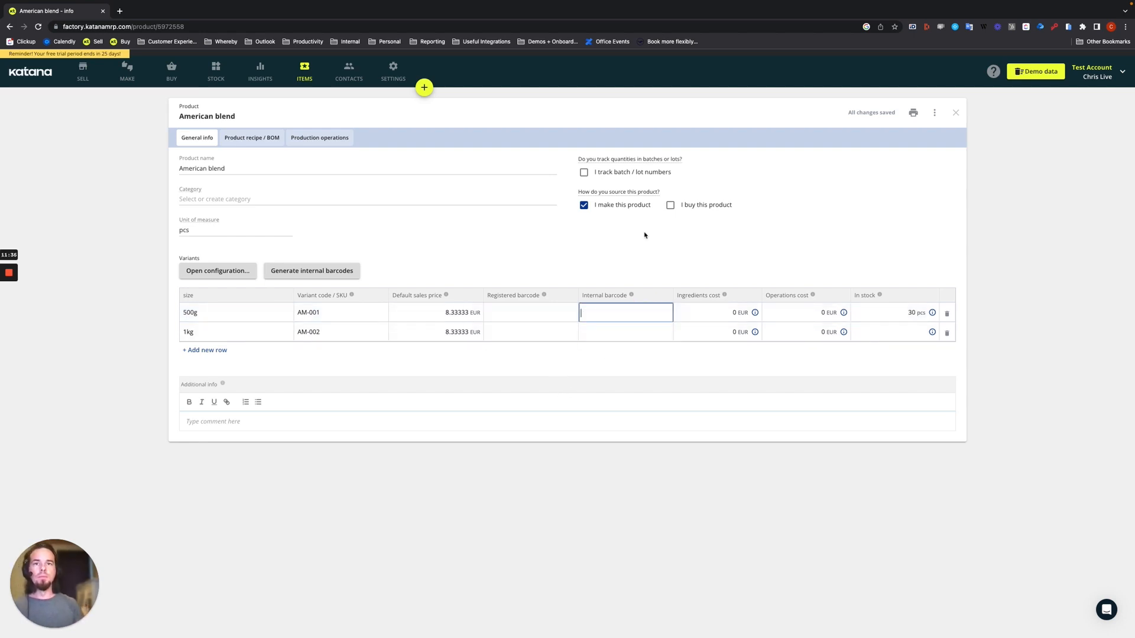
mouse_move(458, 218)
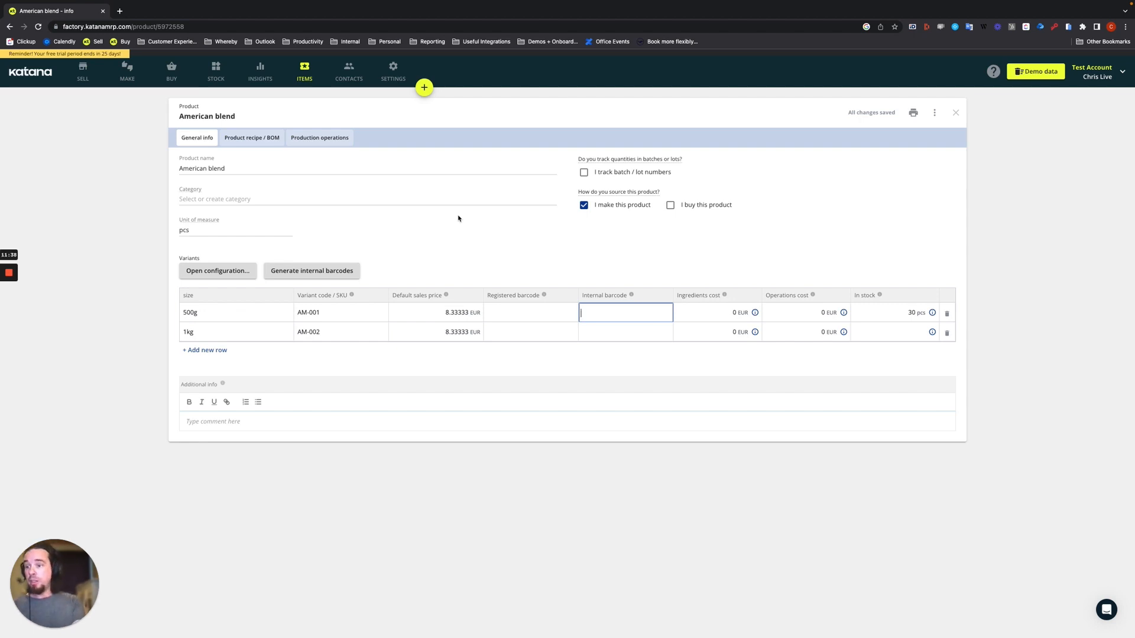
mouse_move(218, 92)
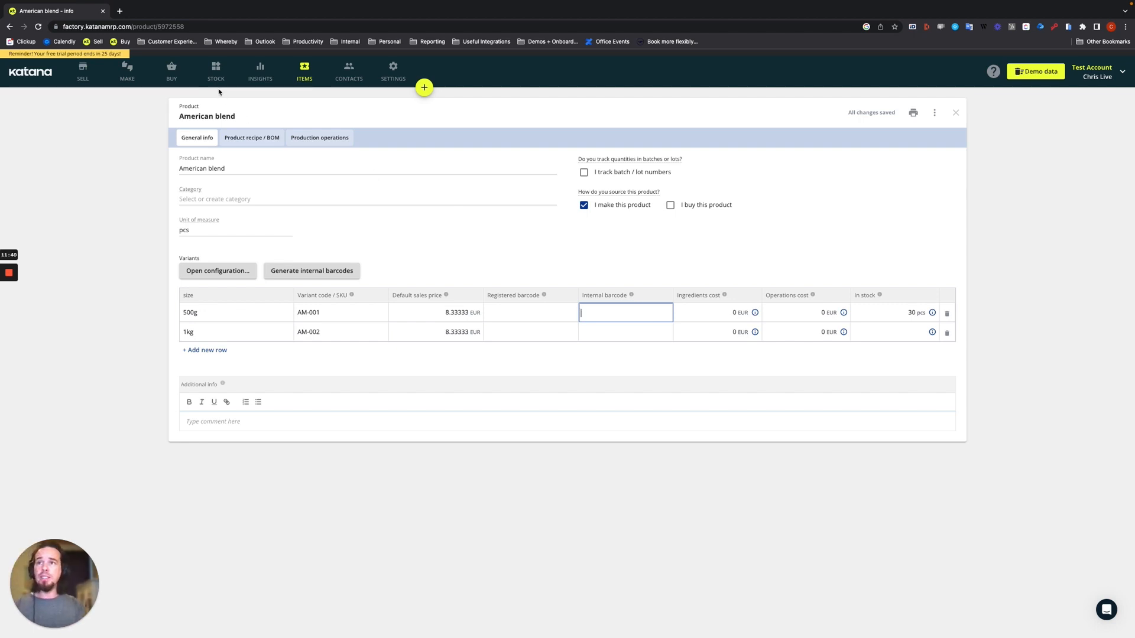
Step: In Stock > Batches, enter barcode 731005 for the Brazilian Roasted Coffee Pack 500g Batch-005
left_click(215, 71)
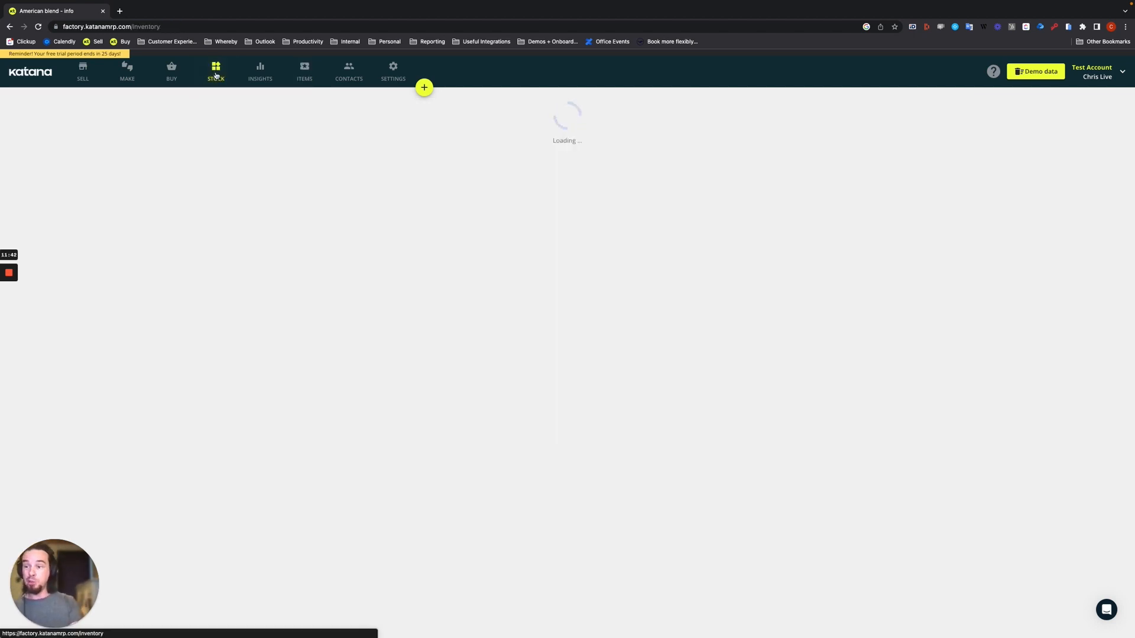
left_click(215, 71)
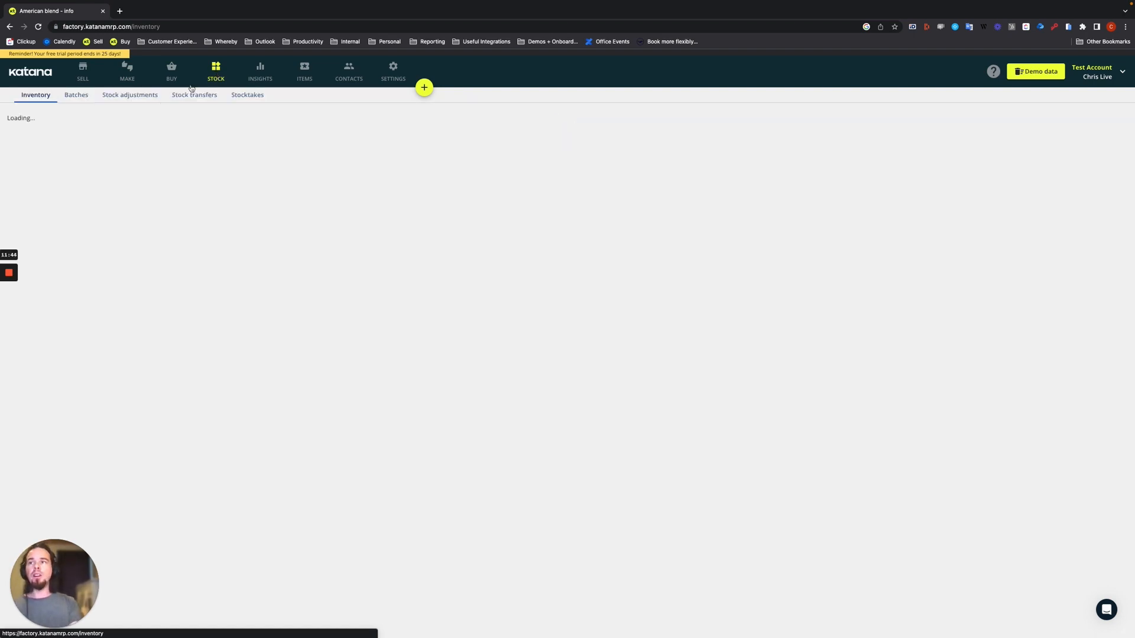
left_click(76, 94)
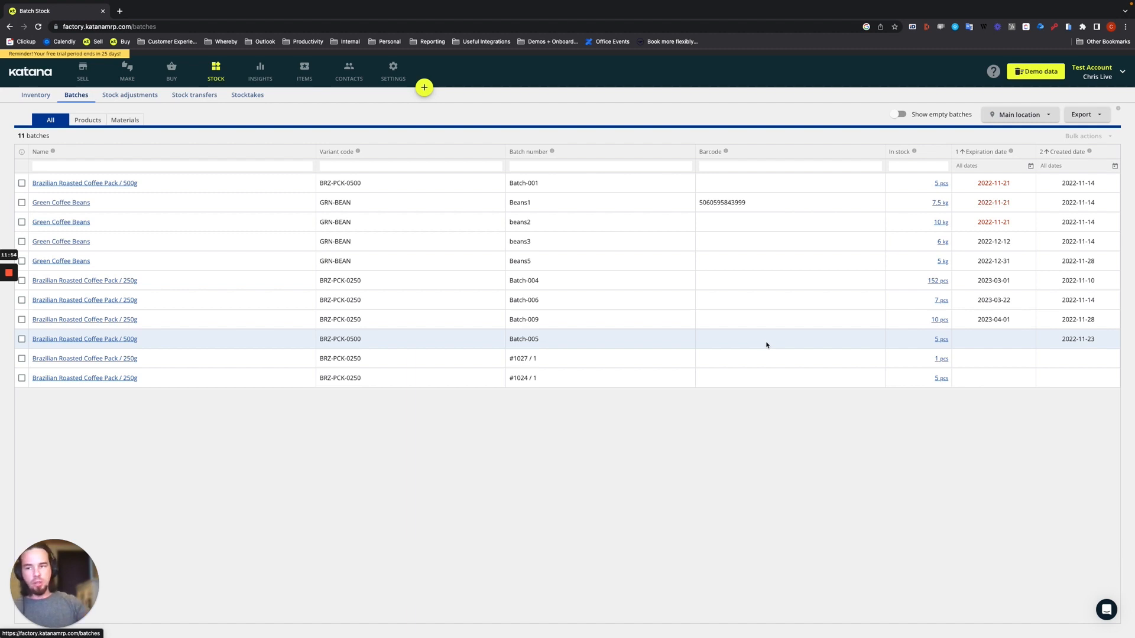
left_click(788, 339)
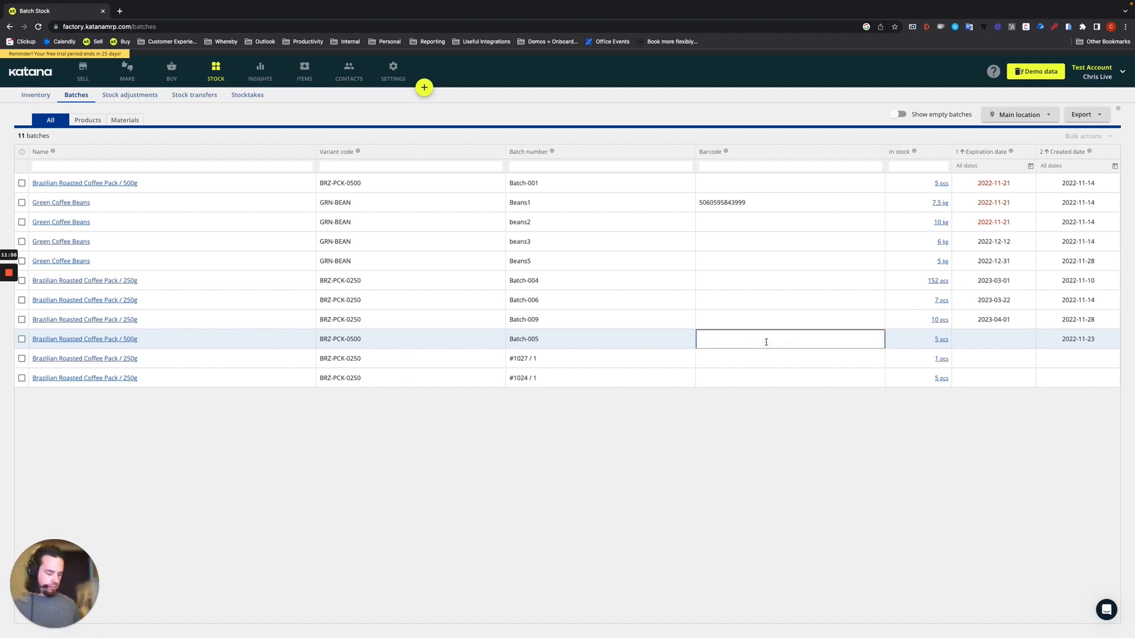
type("731005")
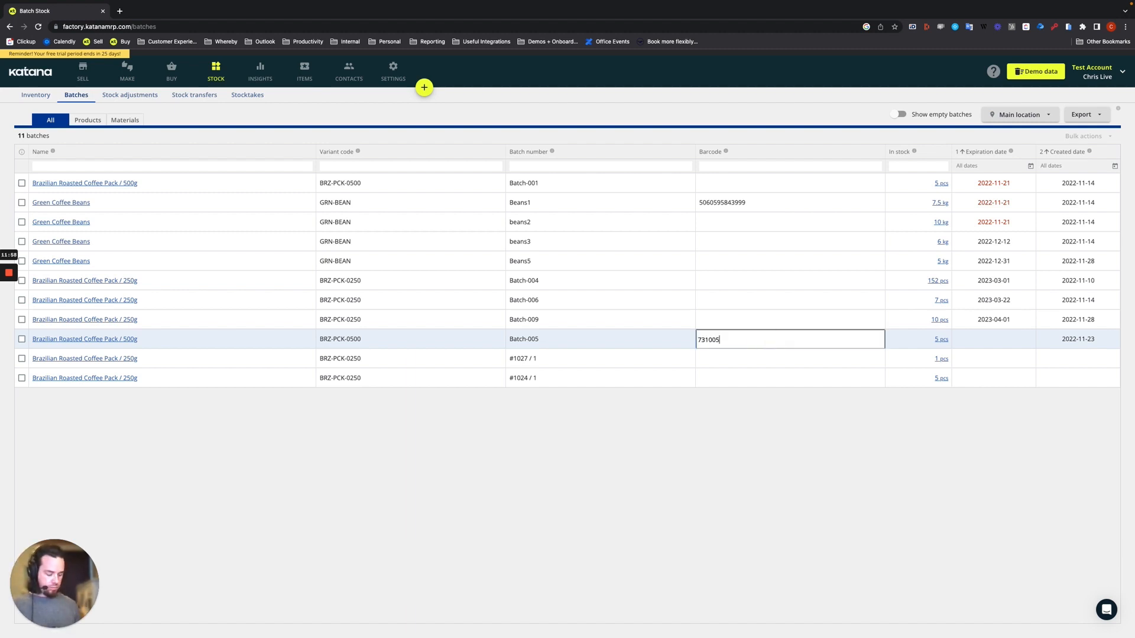